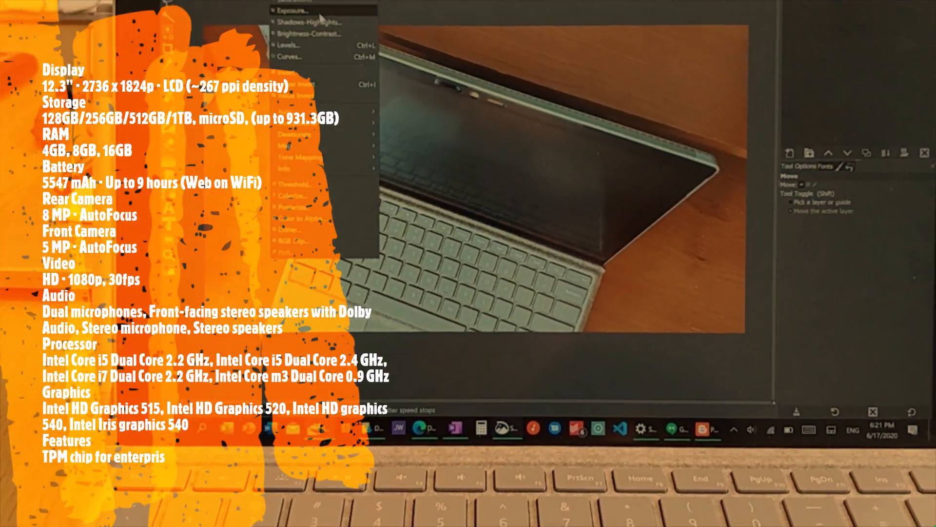
# Step: Apply Hue-Saturation to tint the Surface Pro 4 photo strongly yellow
pyautogui.click(289, 45)
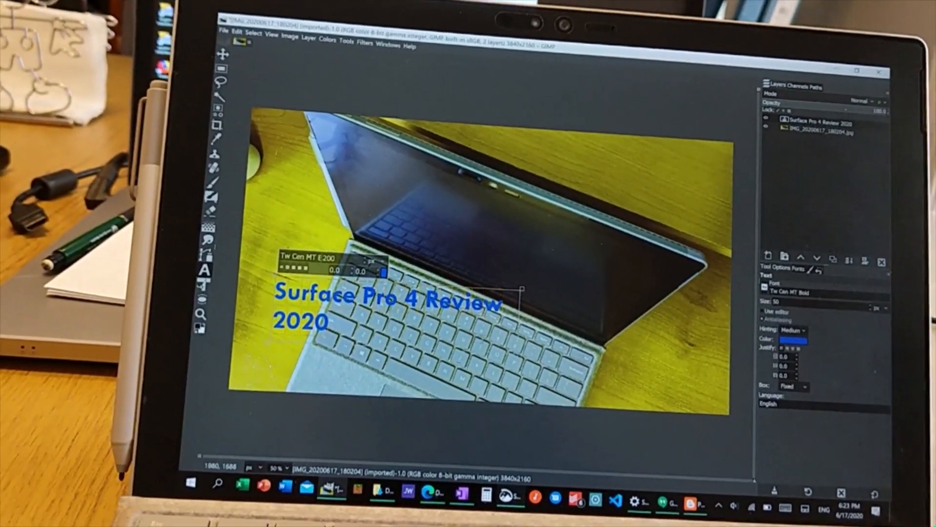
# Step: Add the blue Tw Cen MT Bold title 'Surface Pro 4 Review 2020' left of centre
pyautogui.click(296, 32)
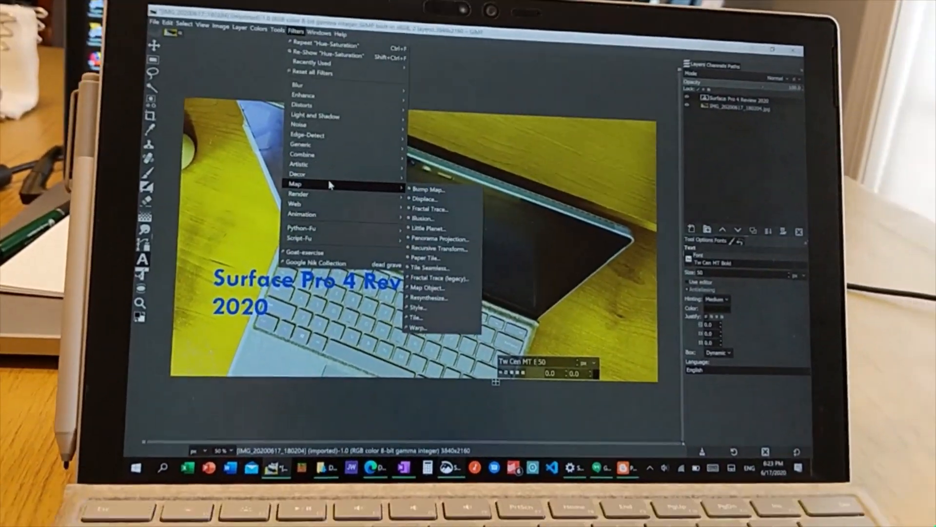